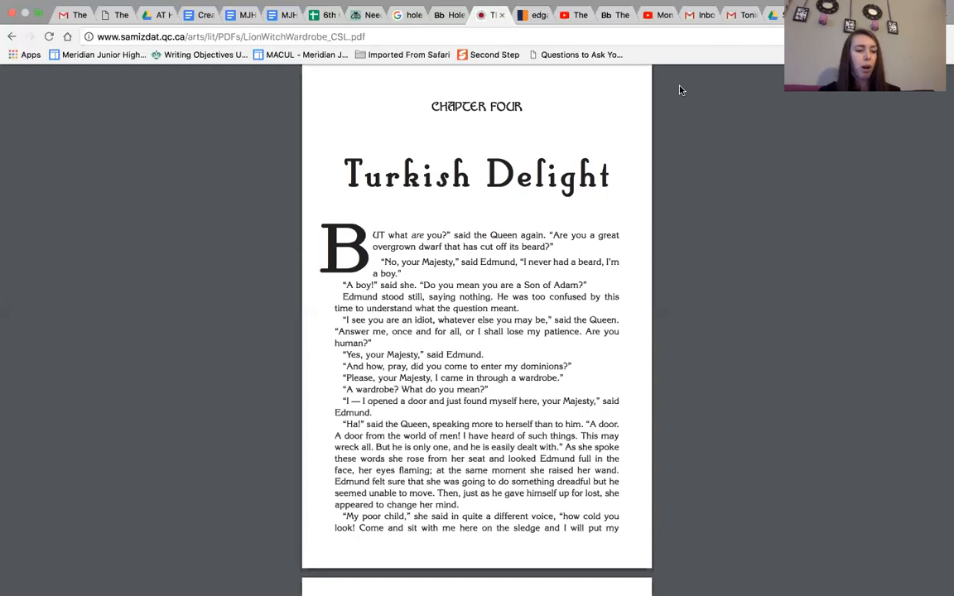
{"action": "scroll", "scroll_direction": "down", "scroll_amount": 3}
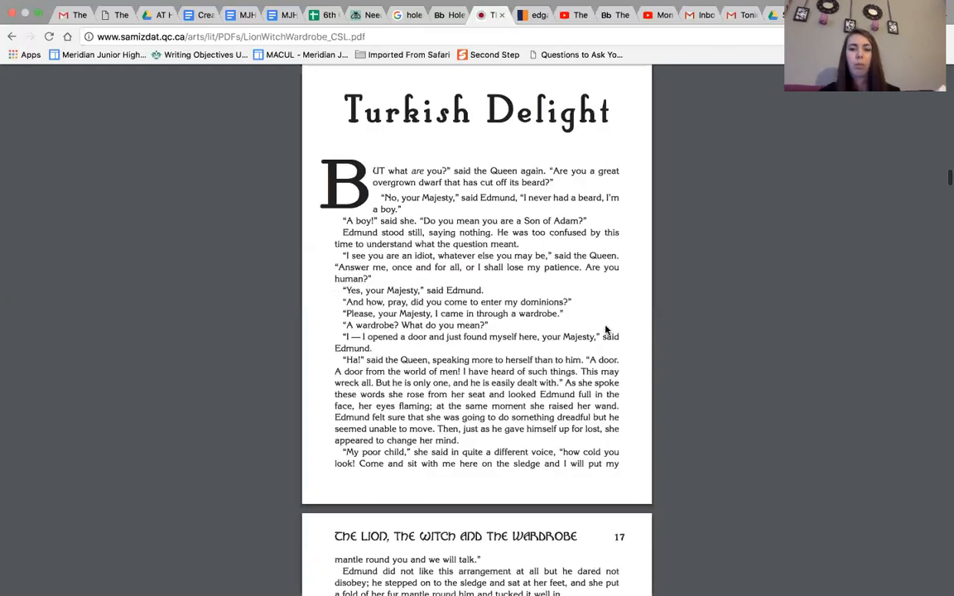
{"action": "scroll", "scroll_direction": "down", "scroll_amount": 3}
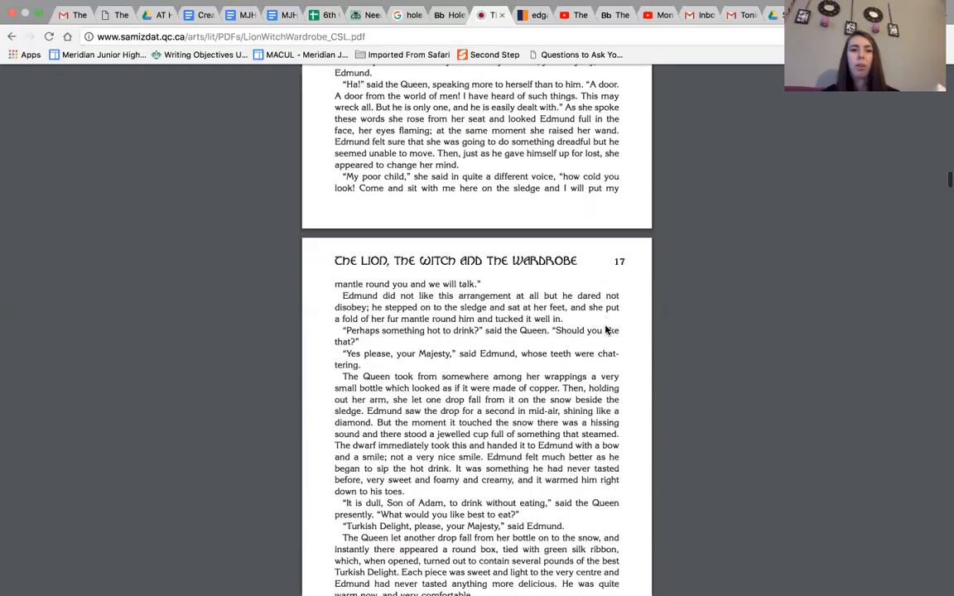
{"action": "scroll", "scroll_direction": "down", "scroll_amount": 3}
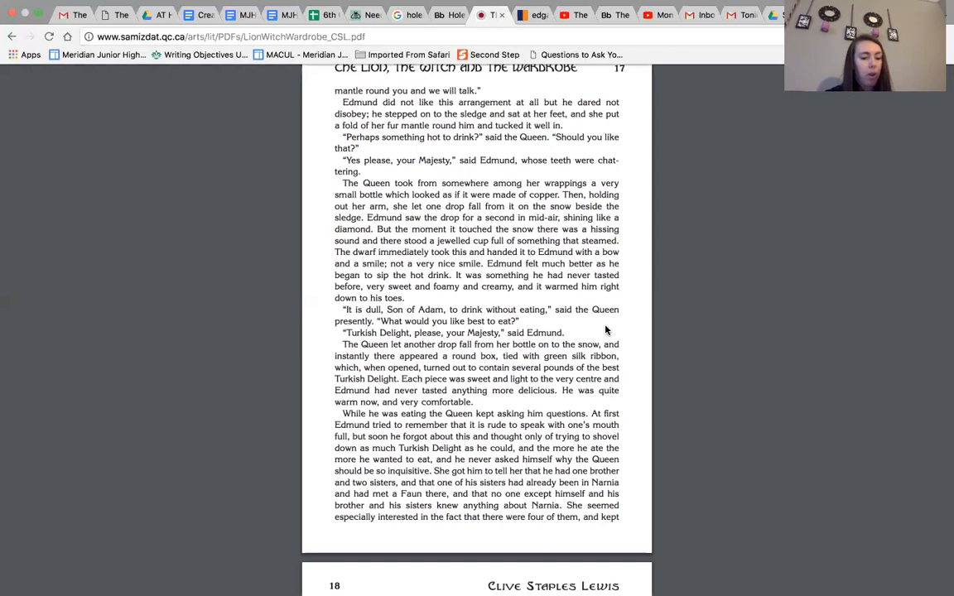
{"action": "scroll", "scroll_direction": "down", "scroll_amount": 3}
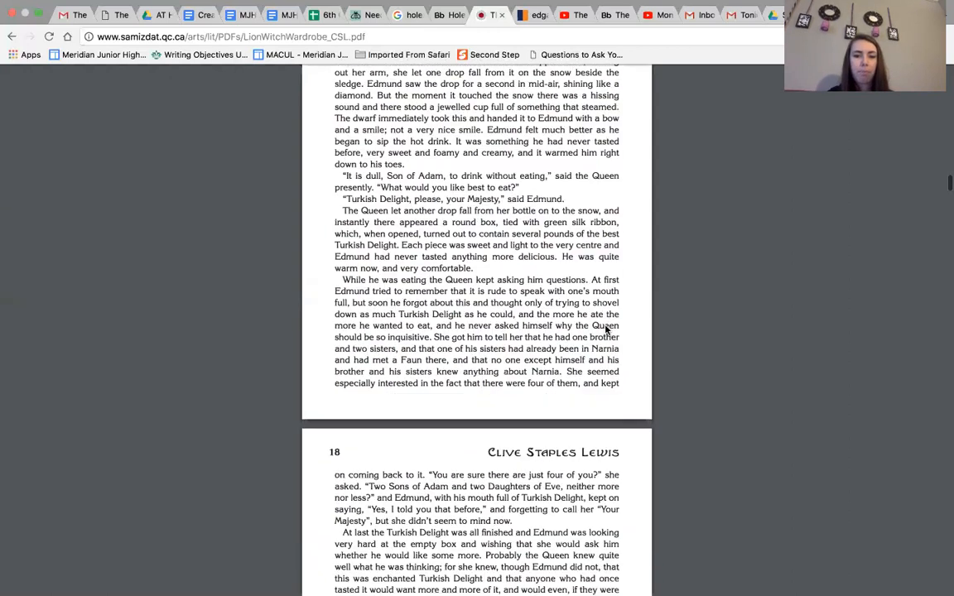
{"action": "scroll", "scroll_direction": "down", "scroll_amount": 3}
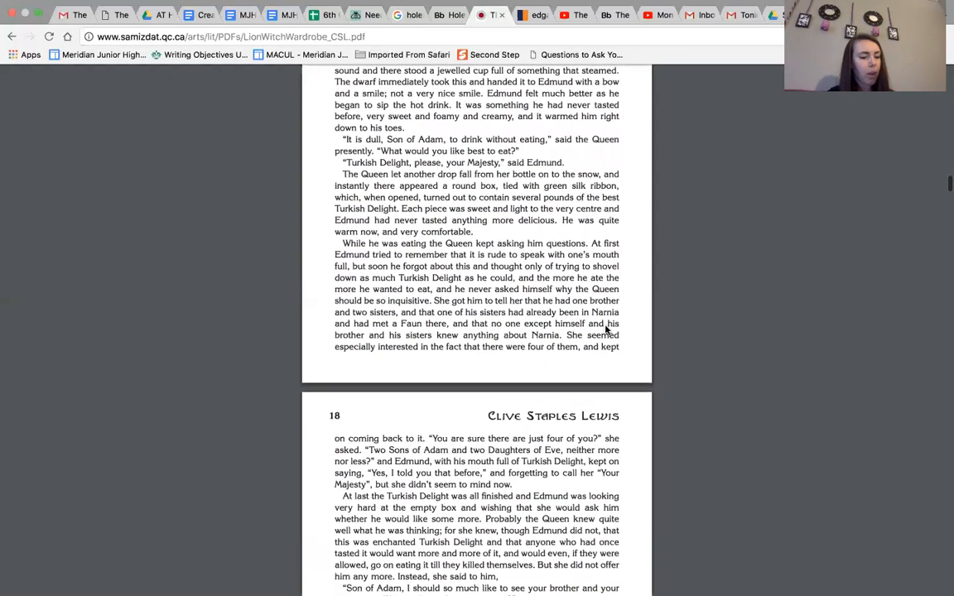
{"action": "scroll", "scroll_direction": "down", "scroll_amount": 3}
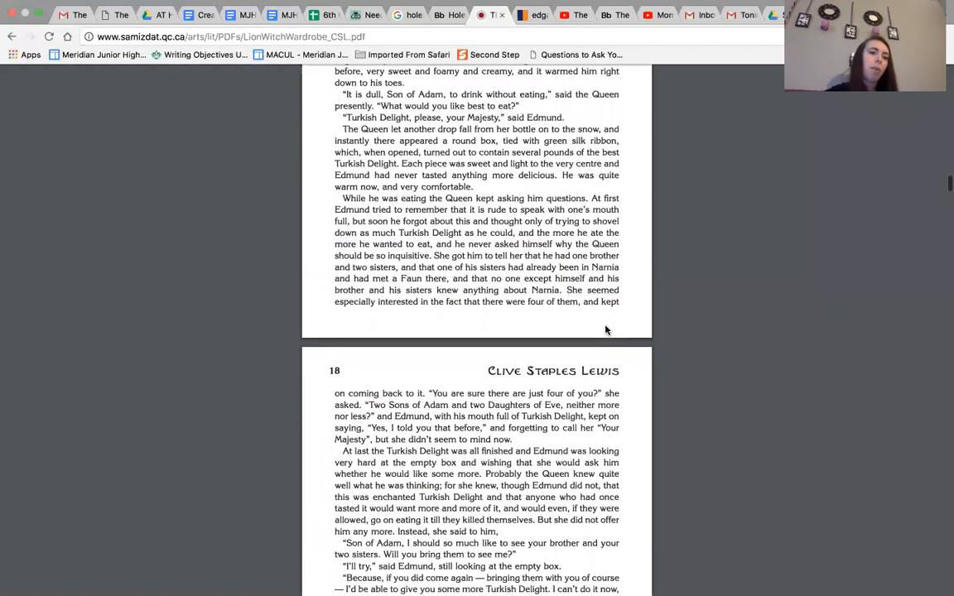
{"action": "scroll", "scroll_direction": "down", "scroll_amount": 3}
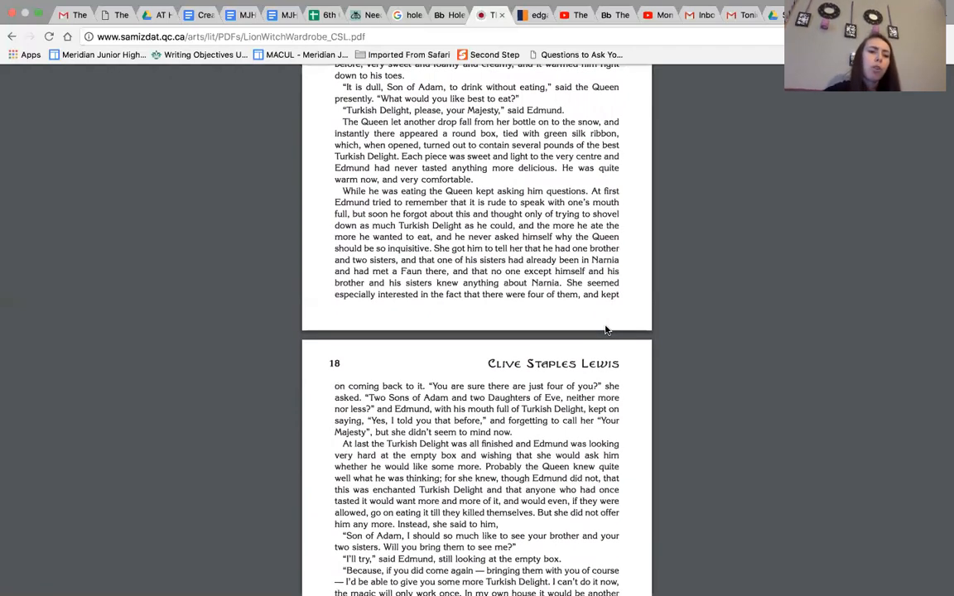
{"action": "scroll", "scroll_direction": "down", "scroll_amount": 3}
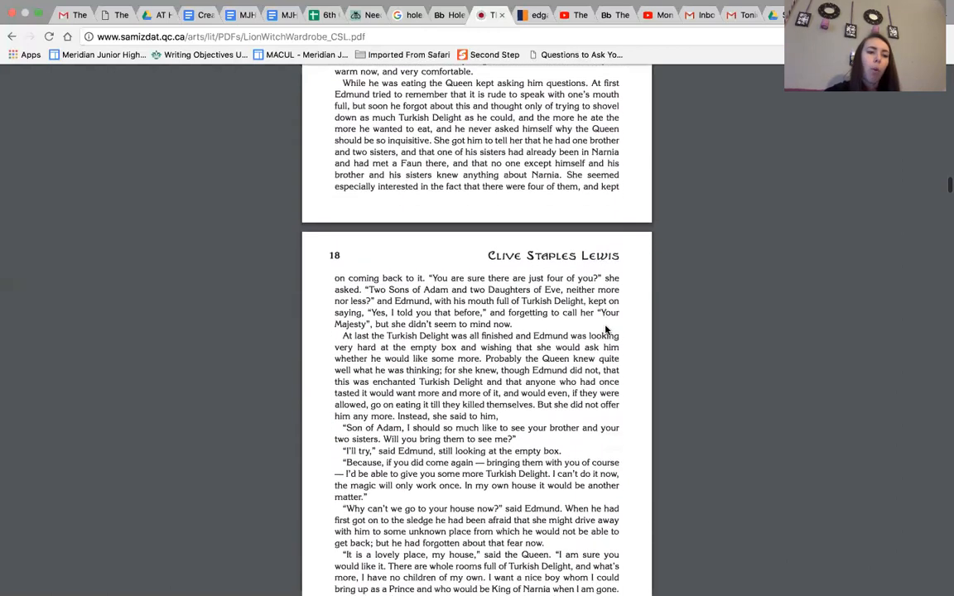
{"action": "scroll", "scroll_direction": "down", "scroll_amount": 3}
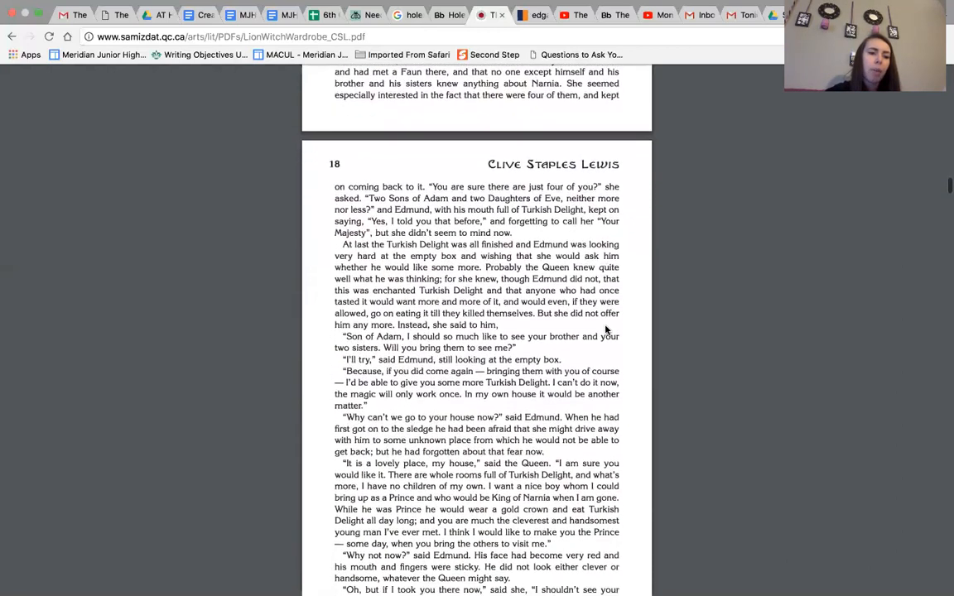
{"action": "scroll", "scroll_direction": "down", "scroll_amount": 3}
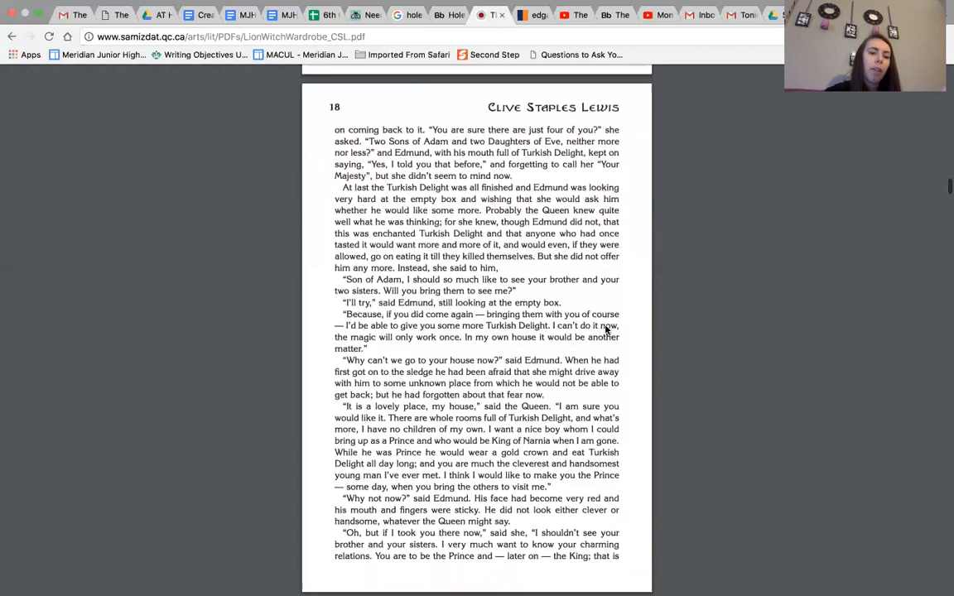
{"action": "scroll", "scroll_direction": "down", "scroll_amount": 3}
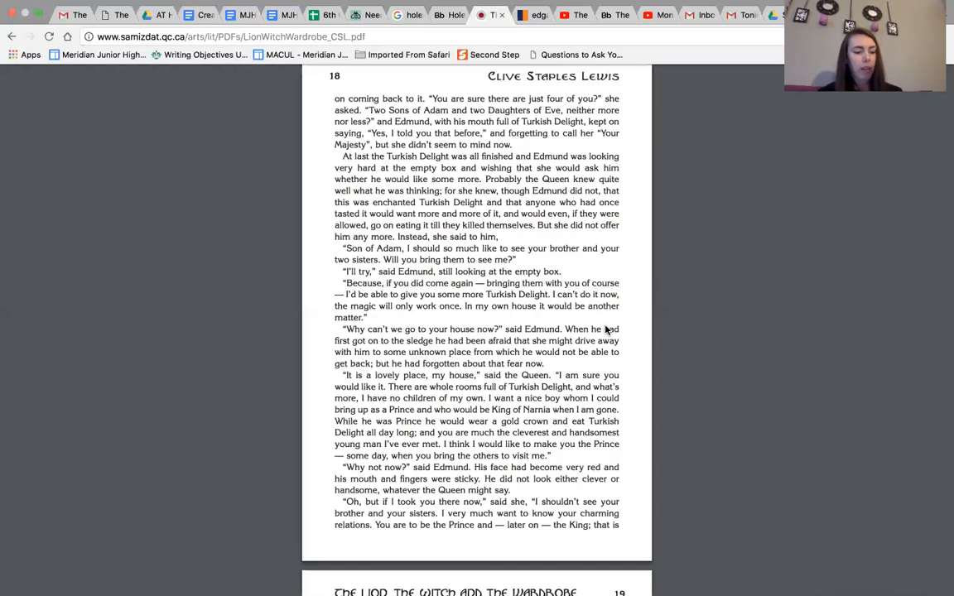
{"action": "scroll", "scroll_direction": "down", "scroll_amount": 3}
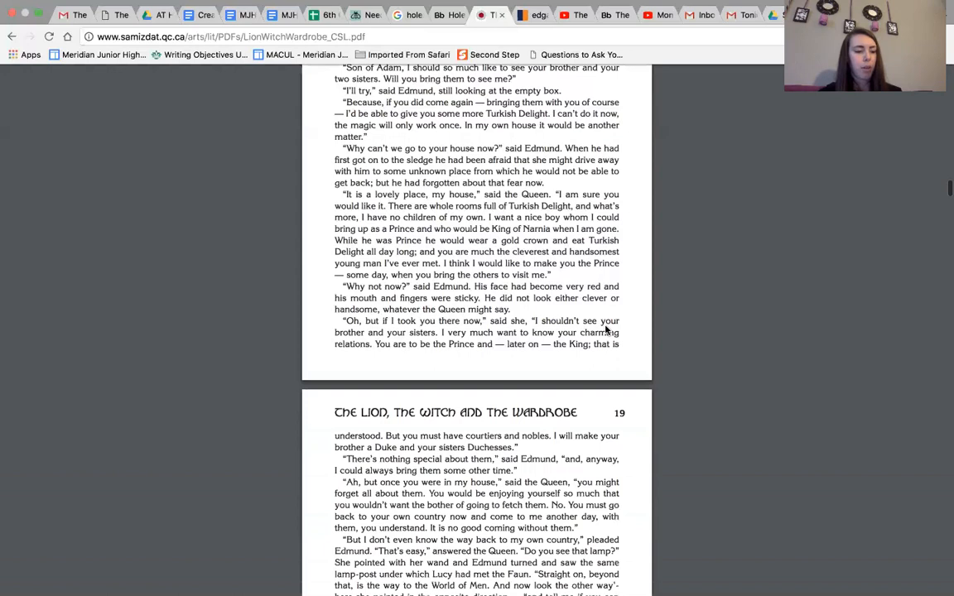
{"action": "scroll", "scroll_direction": "down", "scroll_amount": 3}
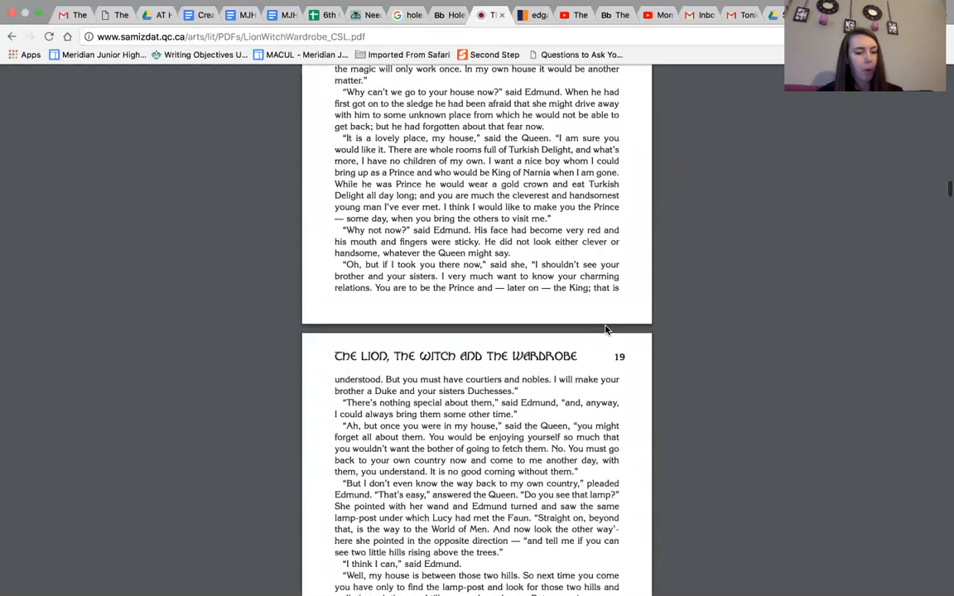
{"action": "scroll", "scroll_direction": "down", "scroll_amount": 3}
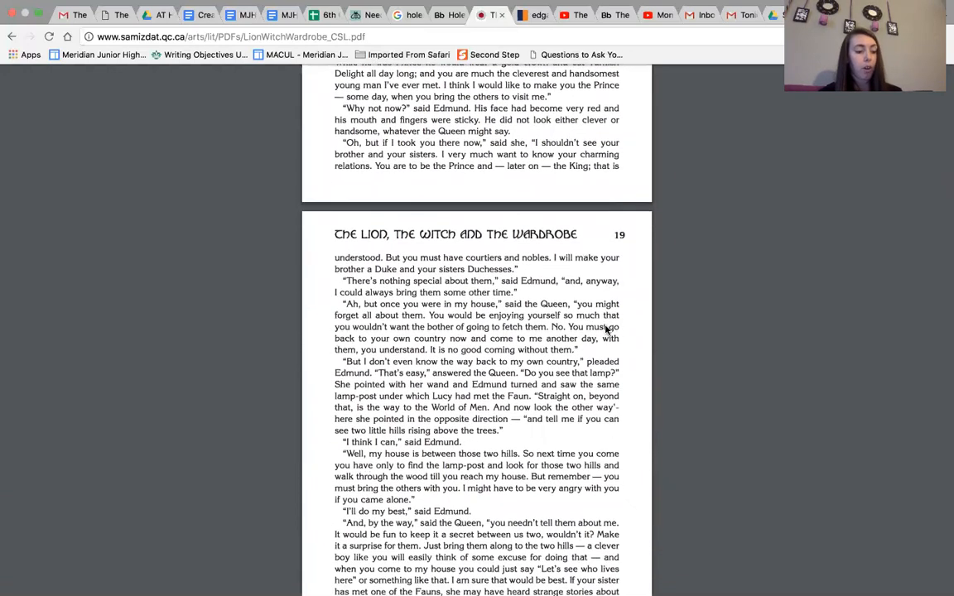
{"action": "scroll", "scroll_direction": "down", "scroll_amount": 3}
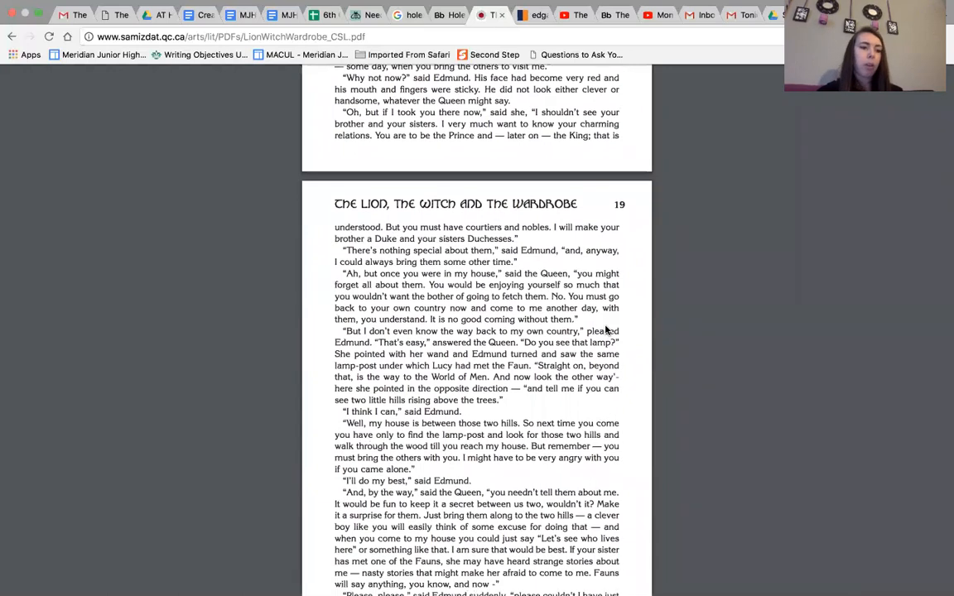
{"action": "scroll", "scroll_direction": "down", "scroll_amount": 3}
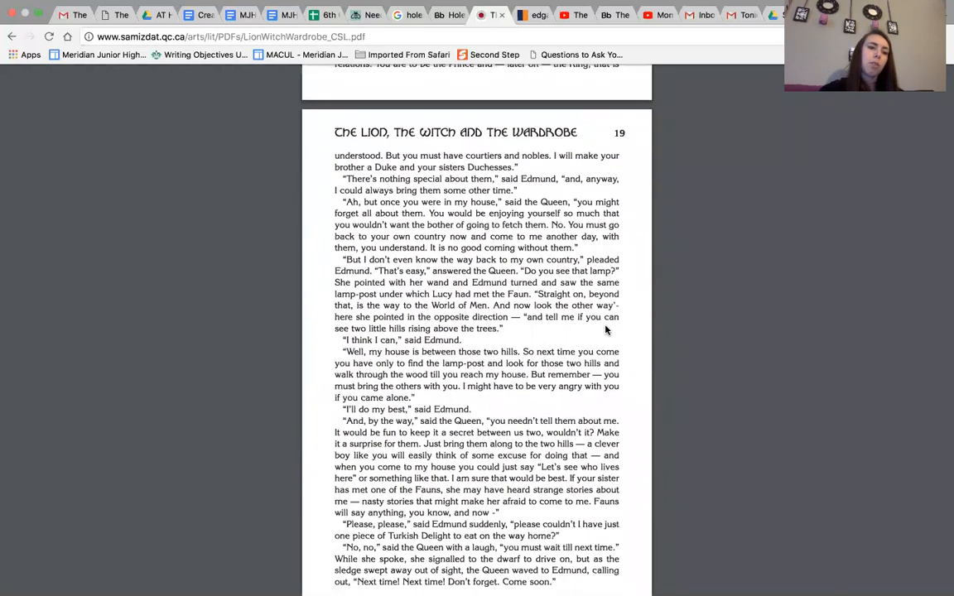
{"action": "scroll", "scroll_direction": "down", "scroll_amount": 3}
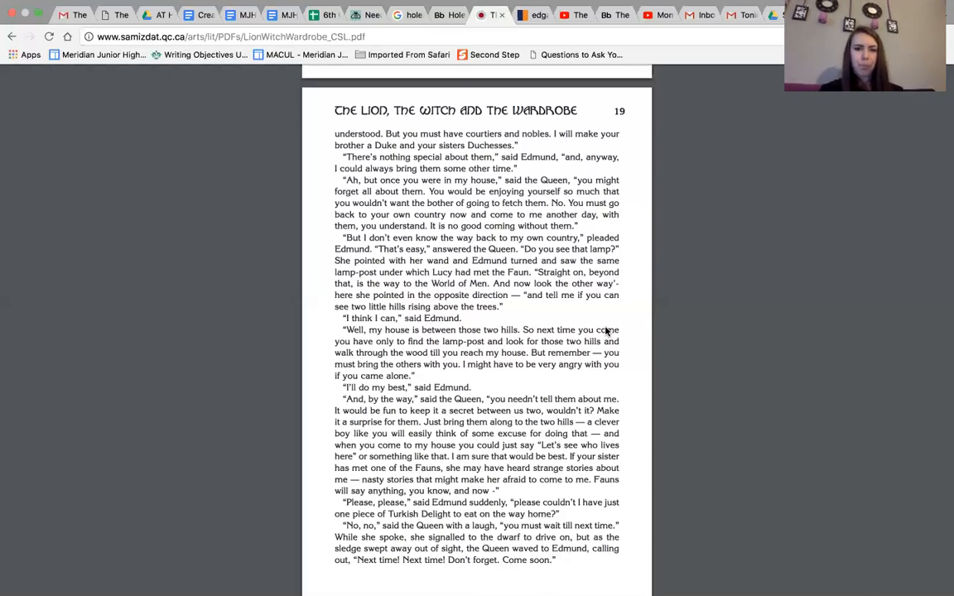
{"action": "scroll", "scroll_direction": "down", "scroll_amount": 3}
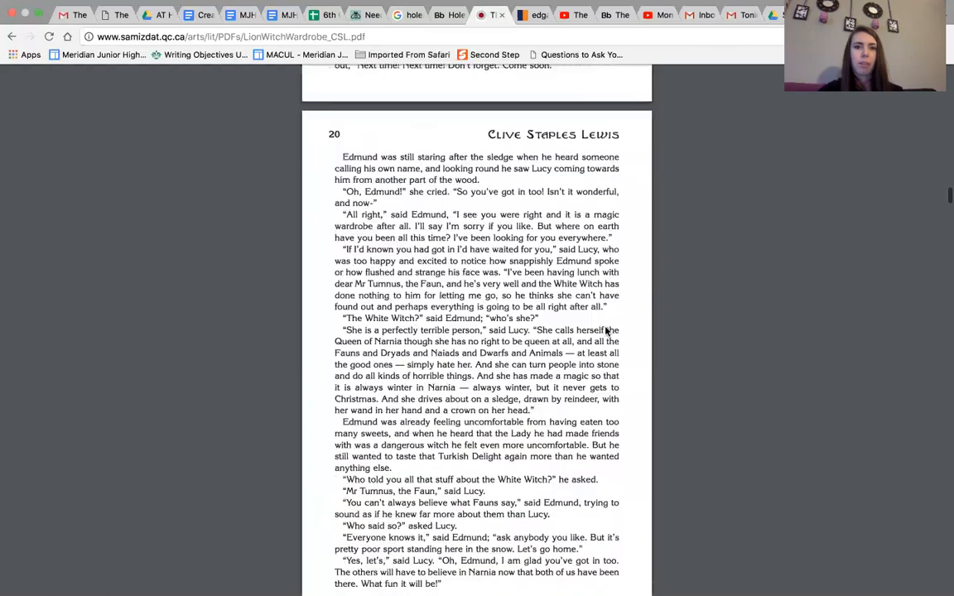
{"action": "scroll", "scroll_direction": "down", "scroll_amount": 3}
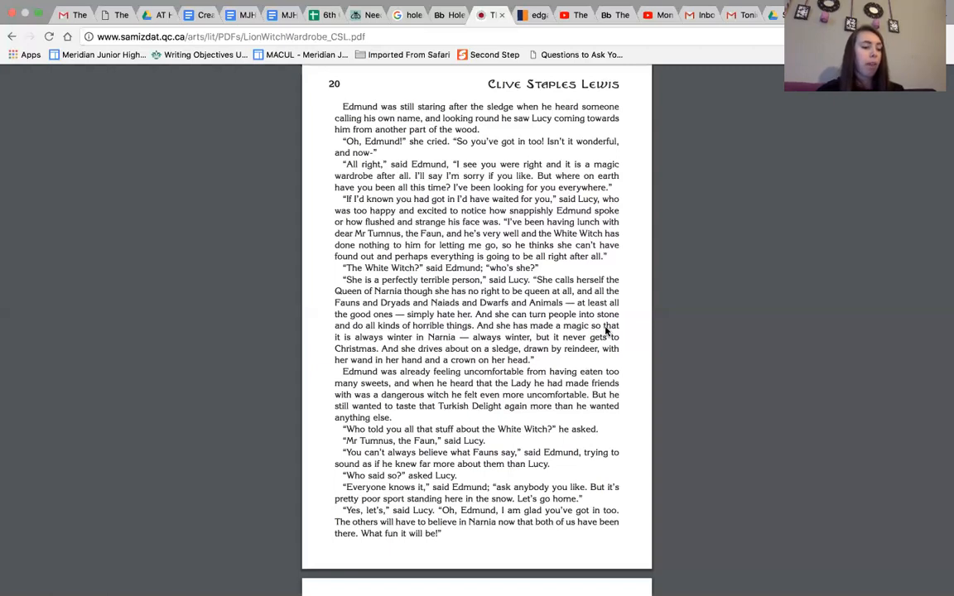
{"action": "scroll", "scroll_direction": "down", "scroll_amount": 3}
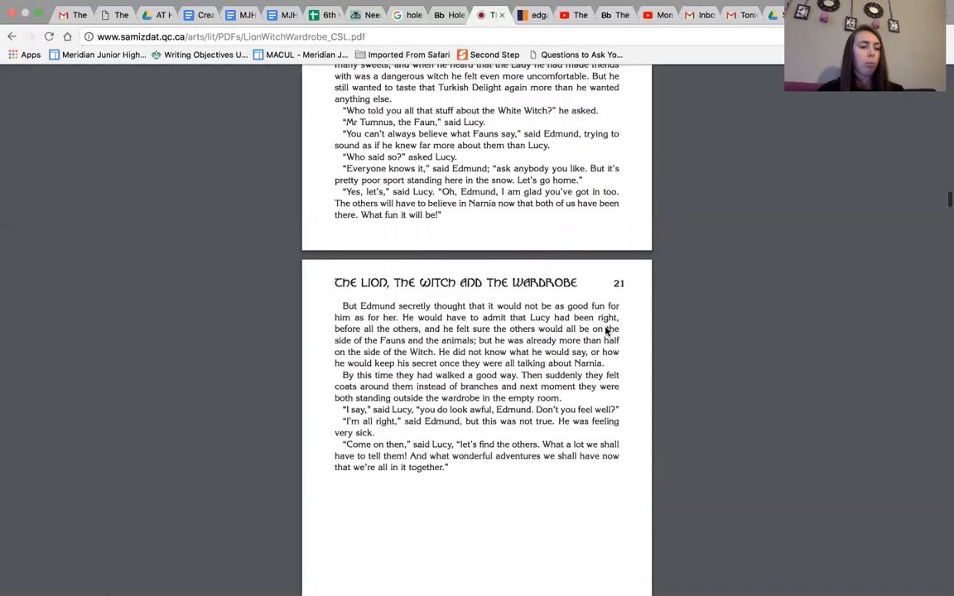
{"action": "scroll", "scroll_direction": "down", "scroll_amount": 3}
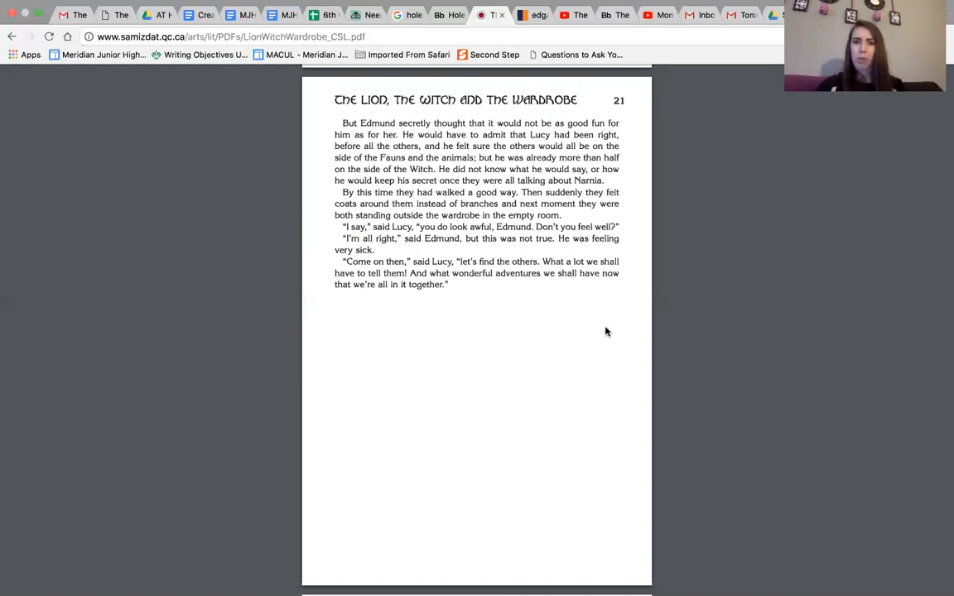
{"action": "mouse_move", "coordinate": [656, 32]}
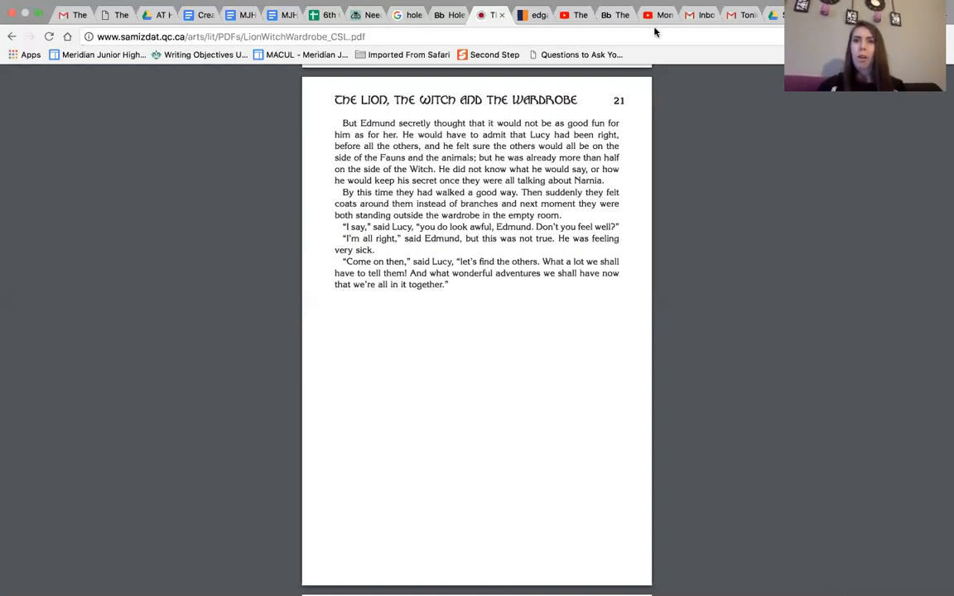